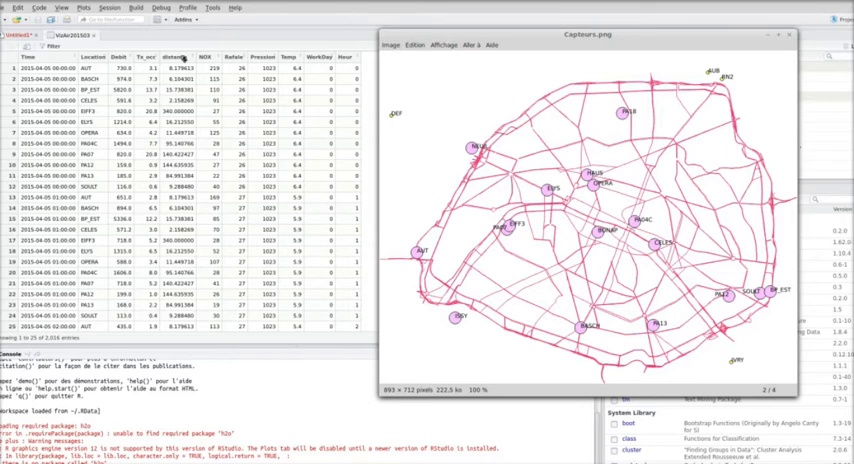
mouse_move(576, 164)
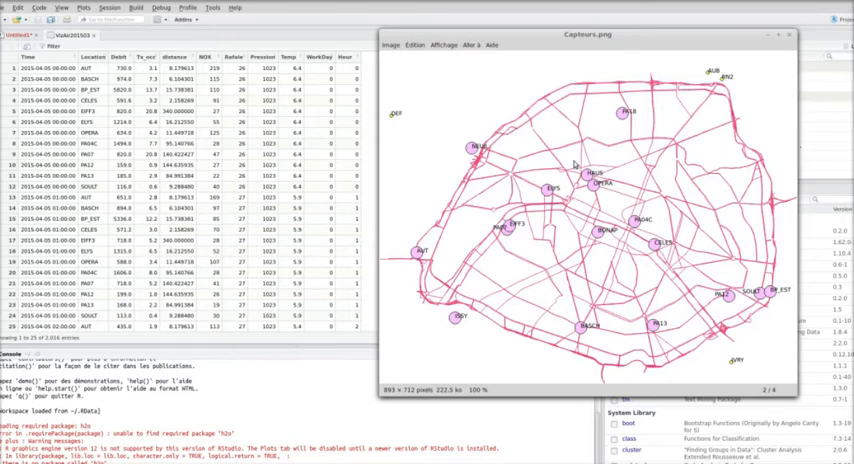
mouse_move(576, 164)
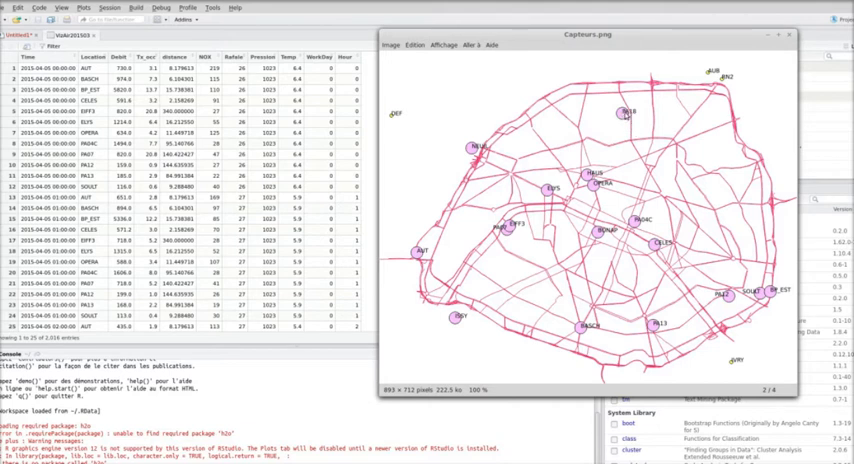
mouse_move(632, 122)
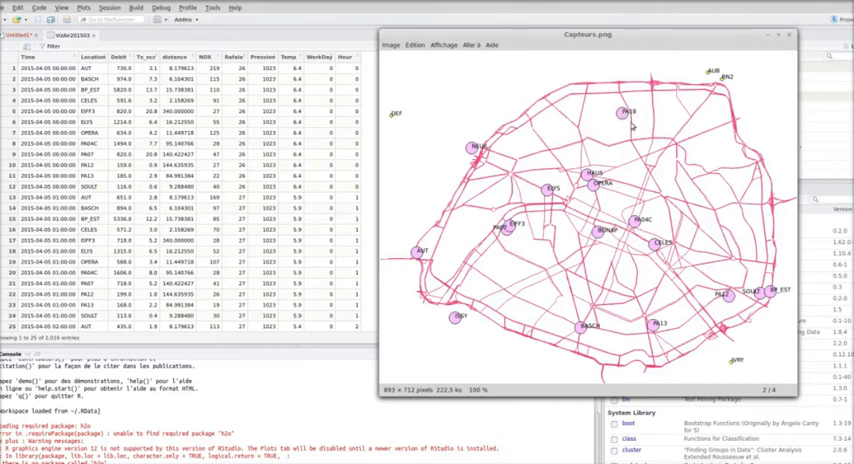
mouse_move(632, 124)
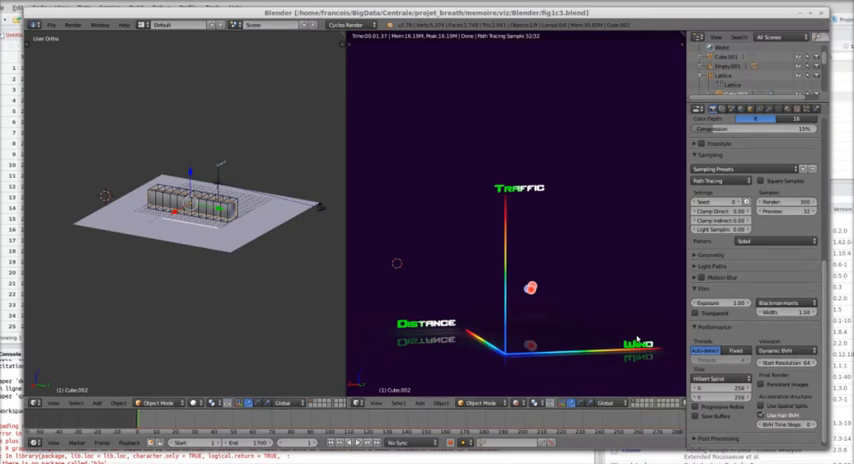
mouse_move(536, 324)
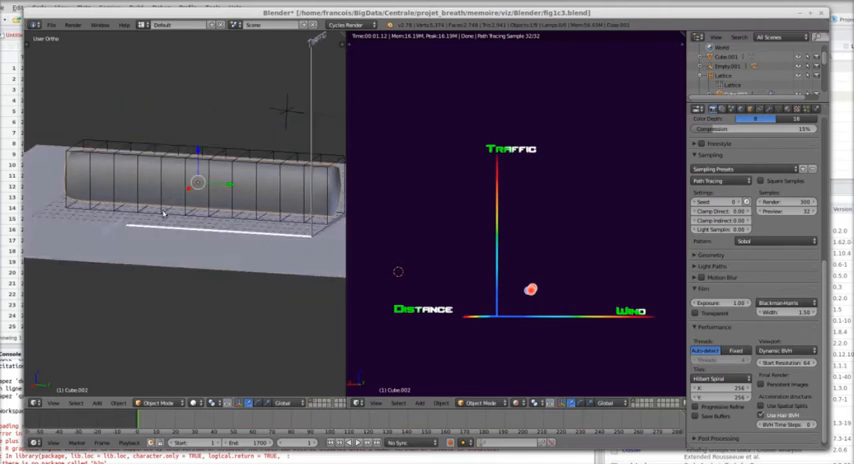
mouse_move(292, 208)
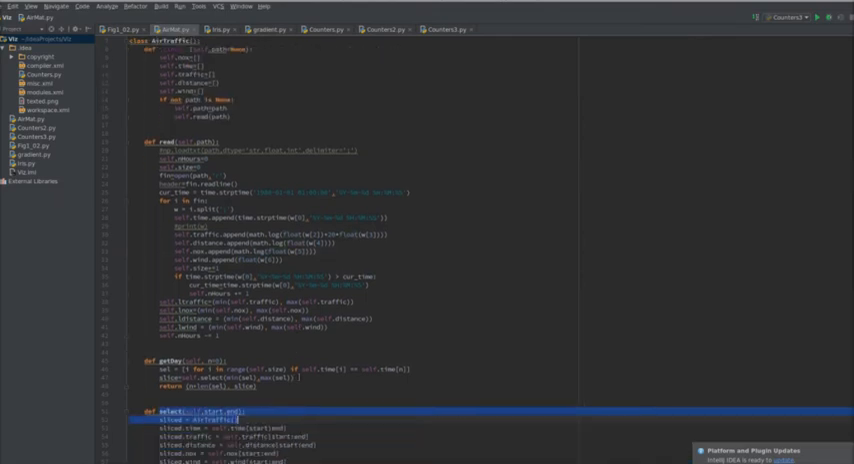
scroll(down, 3)
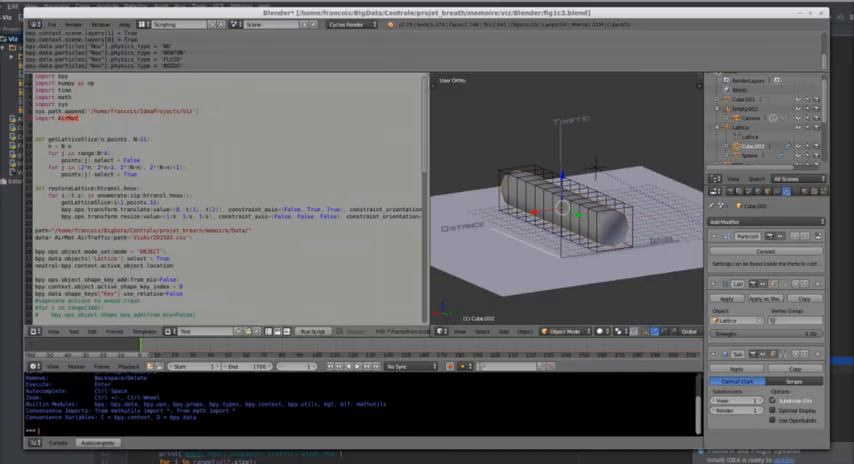
scroll(down, 3)
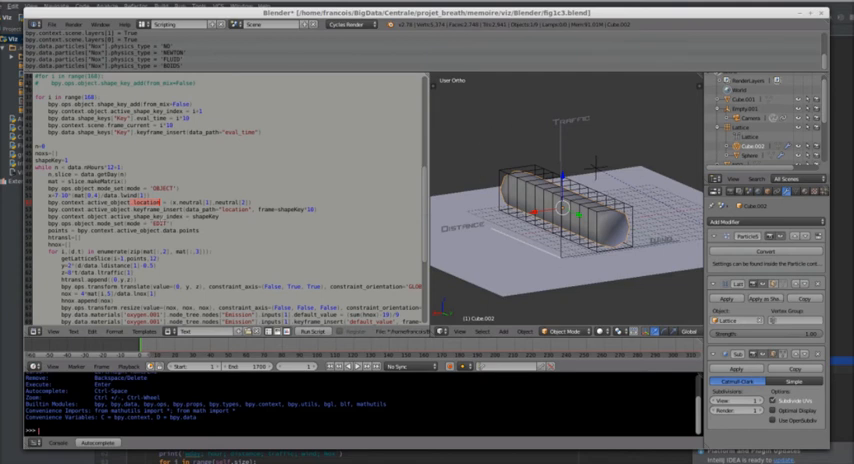
Run the data script so clusters of spherical particle clouds appear in the scene.
scroll(down, 3)
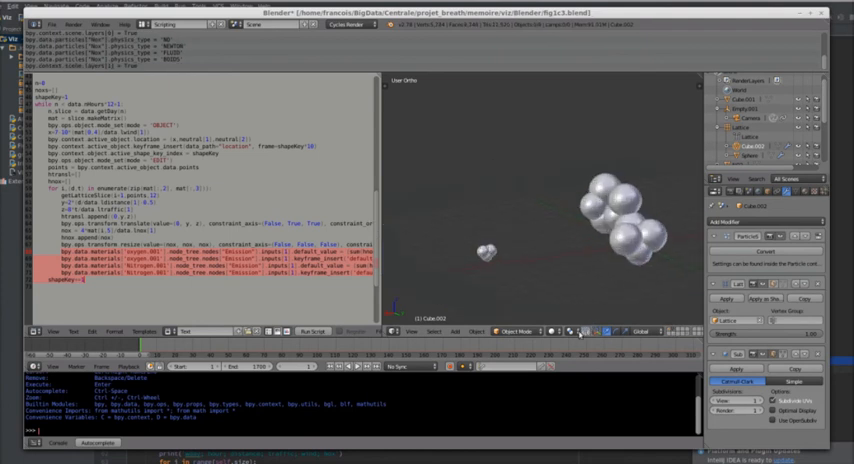
Preview the particle clouds in Rendered shading with their red-and-blue emissive node material.
click(580, 332)
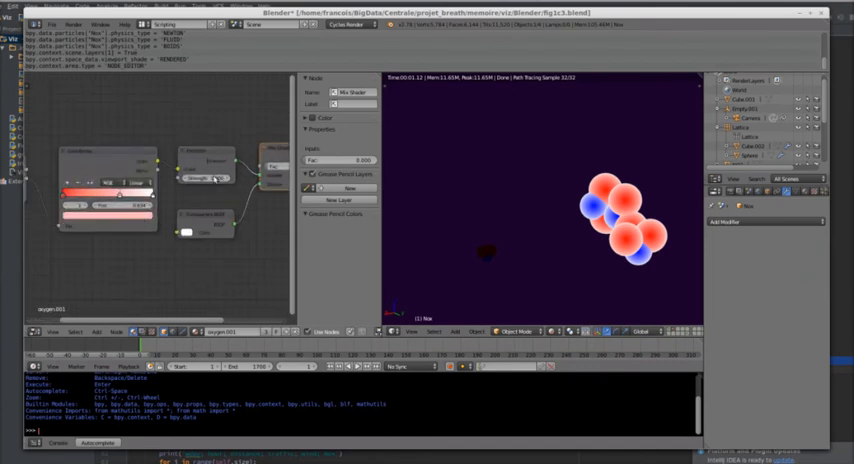
mouse_move(196, 176)
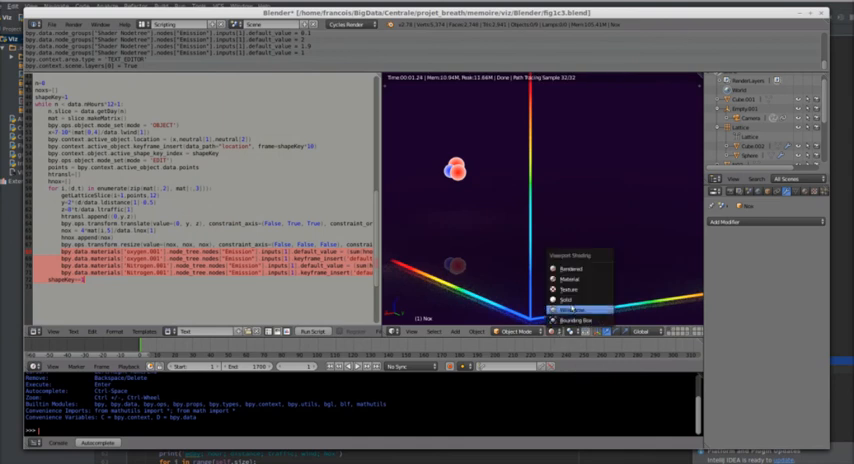
Switch the 3D View back to Solid shading of the lattice-wrapped cylinder.
click(558, 300)
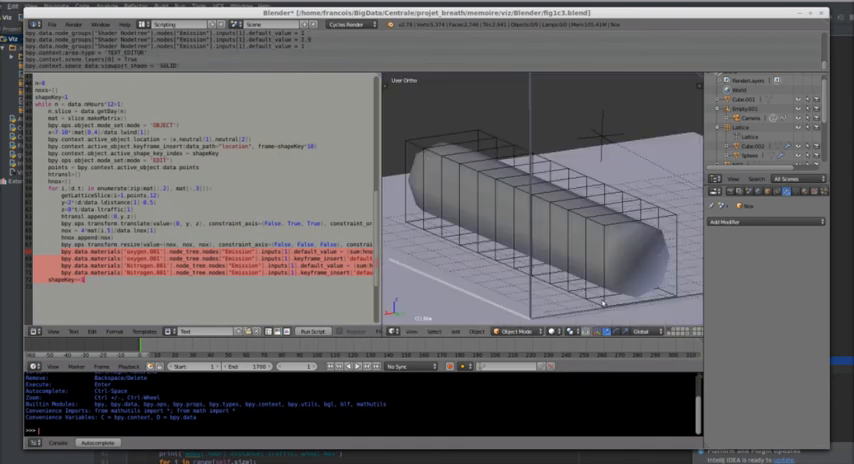